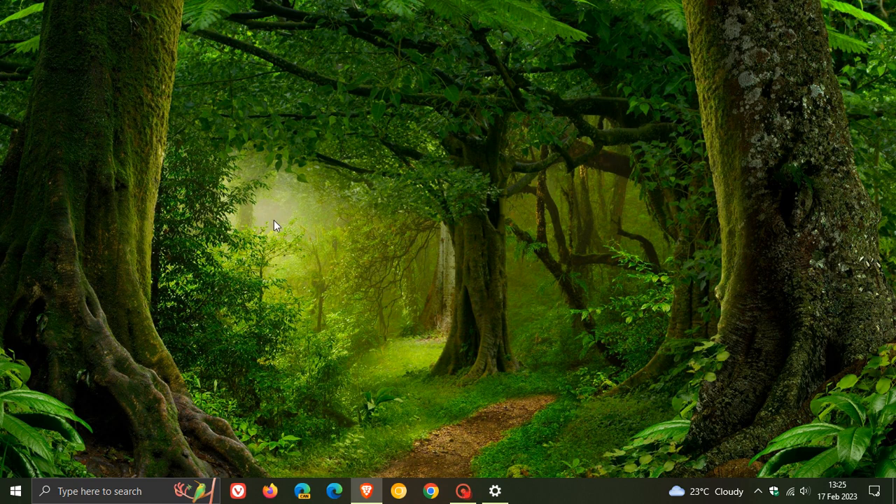
pyautogui.moveTo(550, 292)
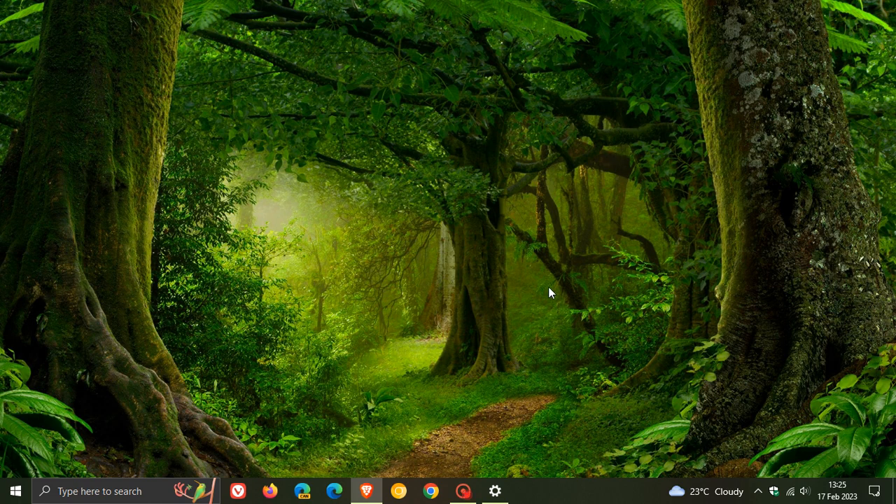
# Step: Restore the Settings window showing two feature updates and fifty quality updates installed
pyautogui.click(495, 491)
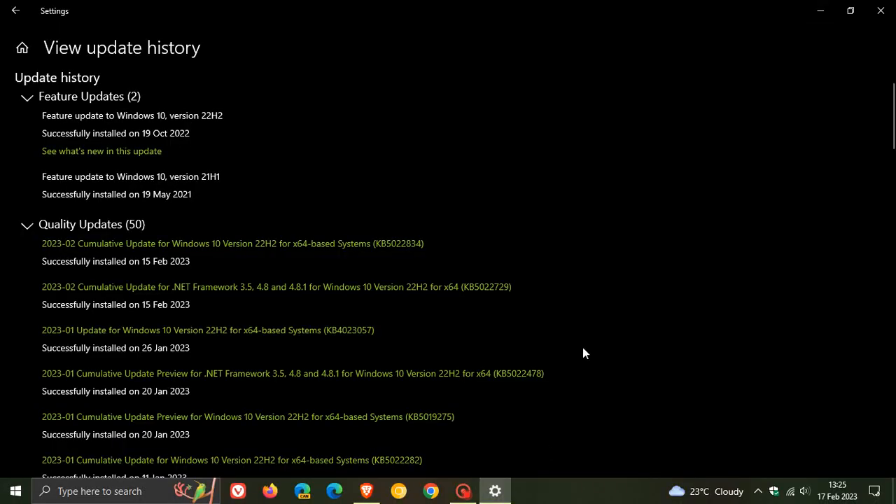
pyautogui.moveTo(467, 247)
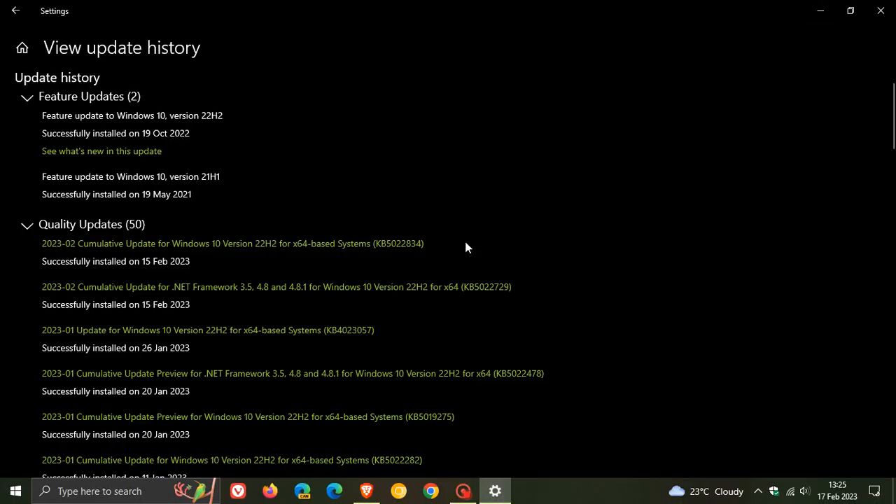
pyautogui.moveTo(519, 239)
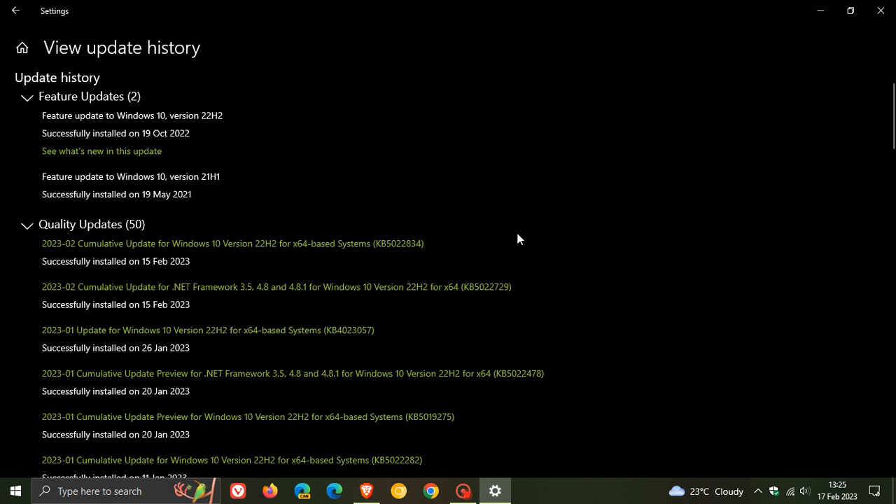
# Step: Minimize the Settings update history window to reveal the desktop
pyautogui.click(880, 10)
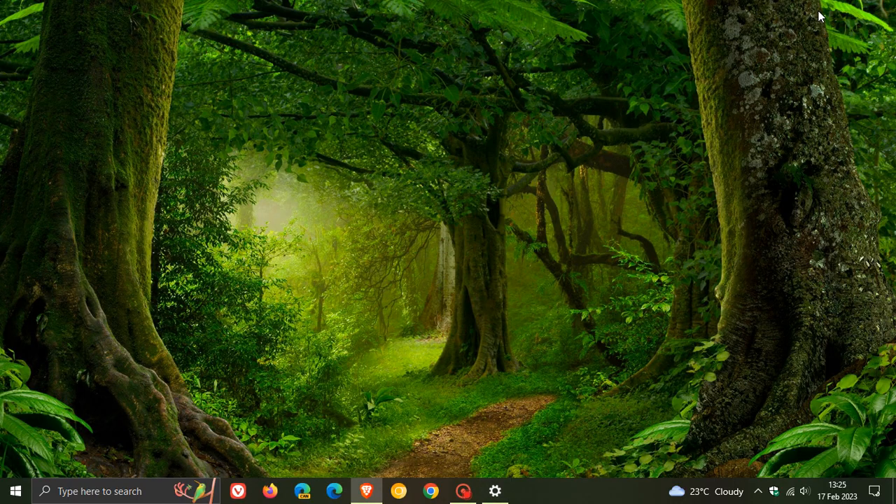
pyautogui.moveTo(590, 194)
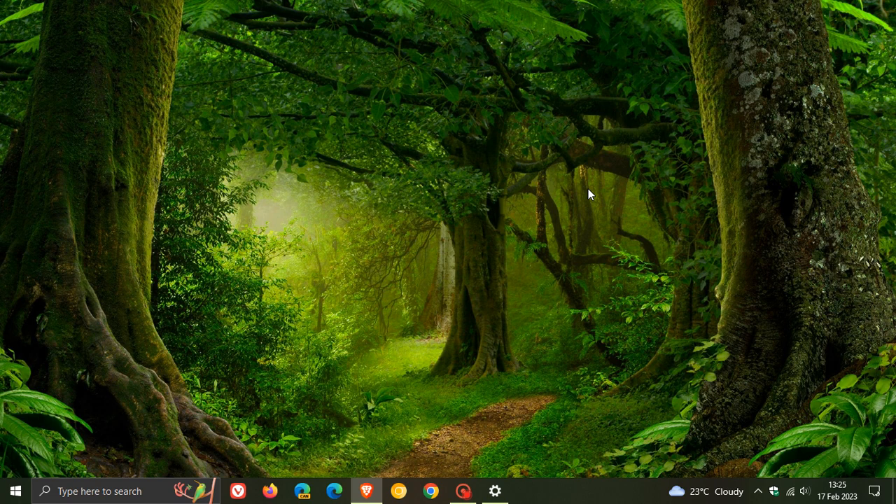
pyautogui.moveTo(595, 231)
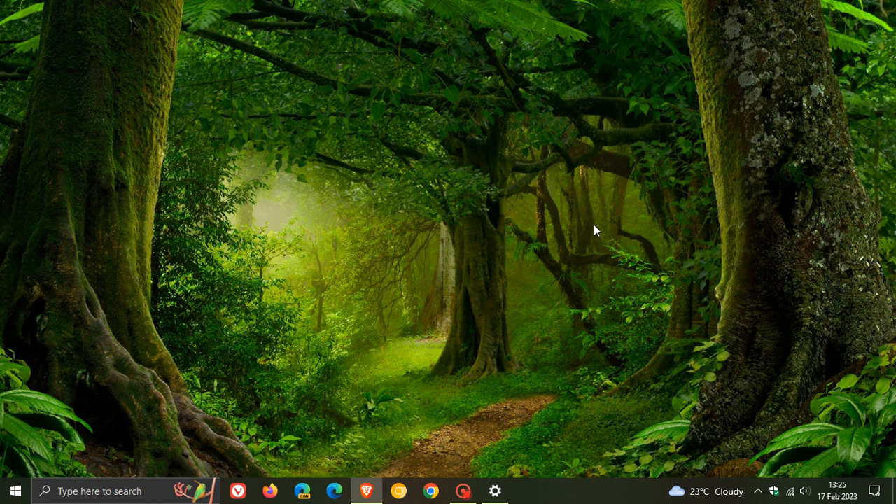
pyautogui.moveTo(561, 240)
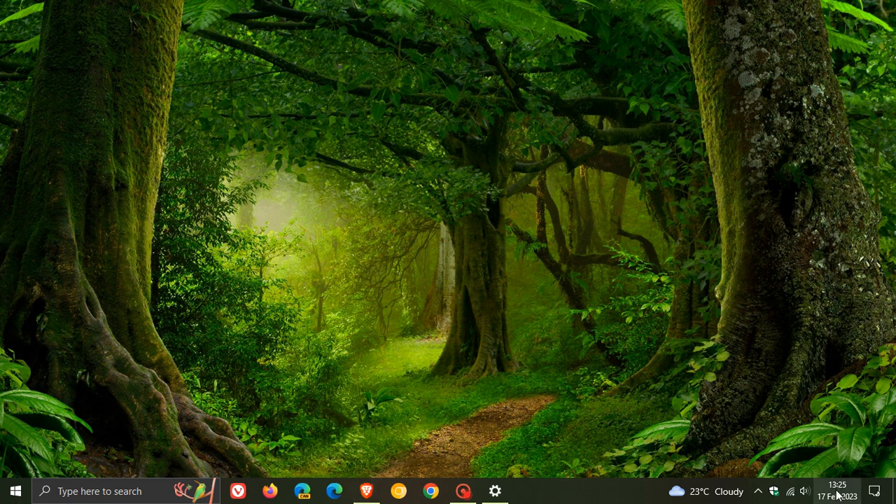
pyautogui.click(838, 491)
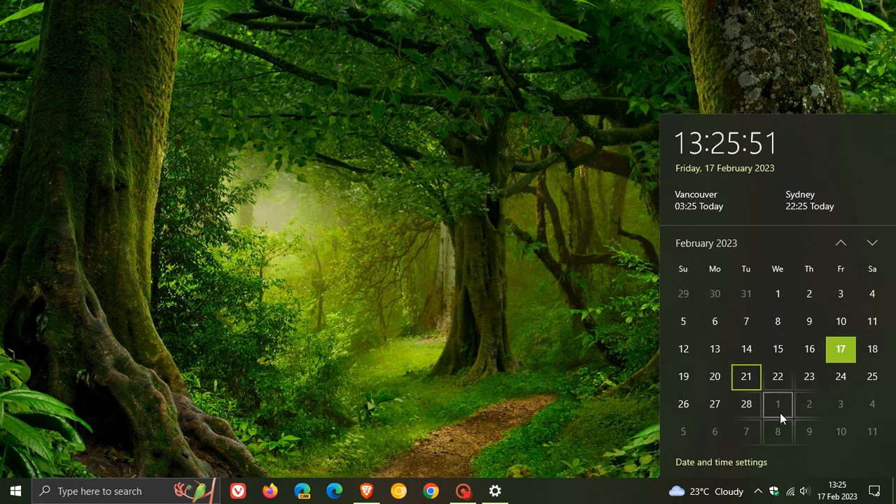
pyautogui.moveTo(571, 273)
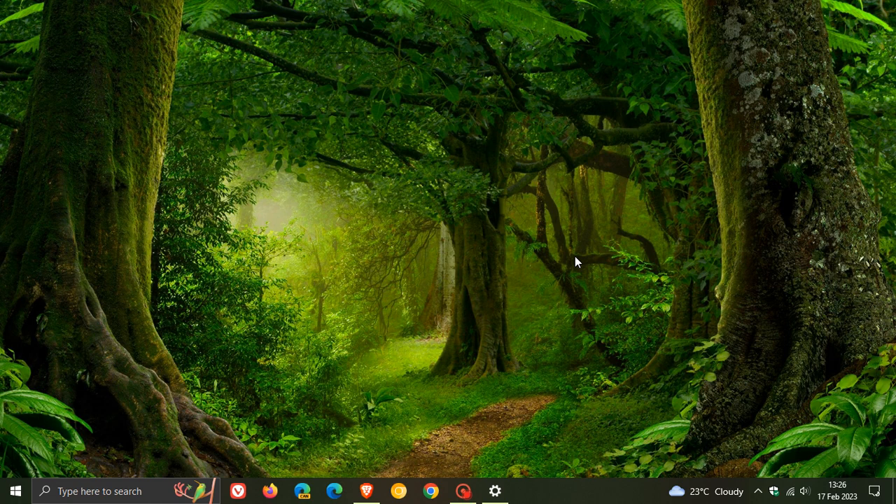
pyautogui.moveTo(553, 265)
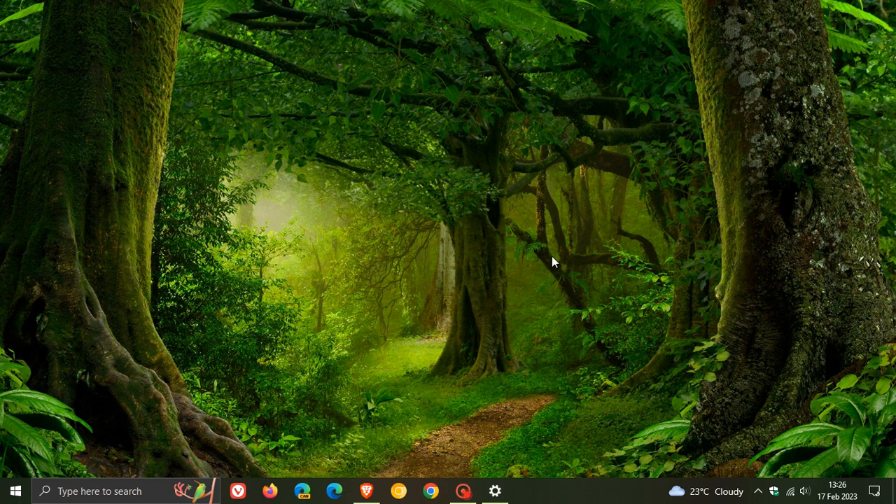
pyautogui.moveTo(168, 350)
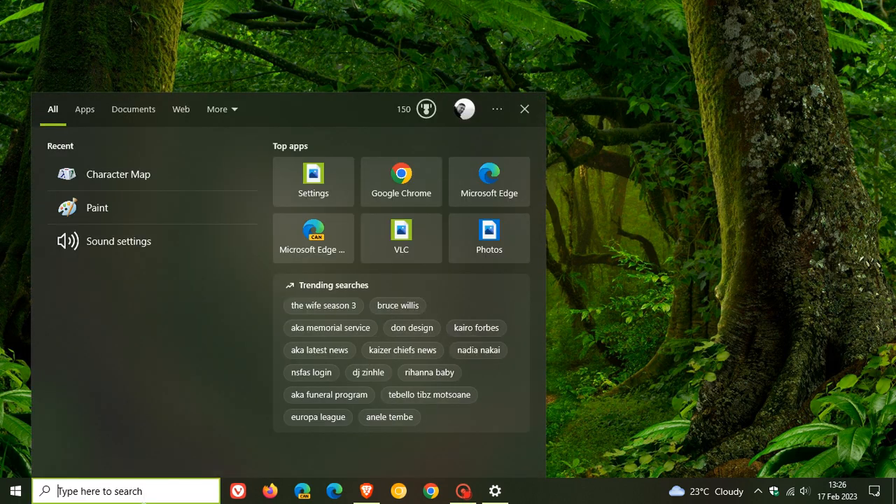
# Step: Search for winver and launch it to see version 22H2, OS Build 19045.2604
pyautogui.write('winve')
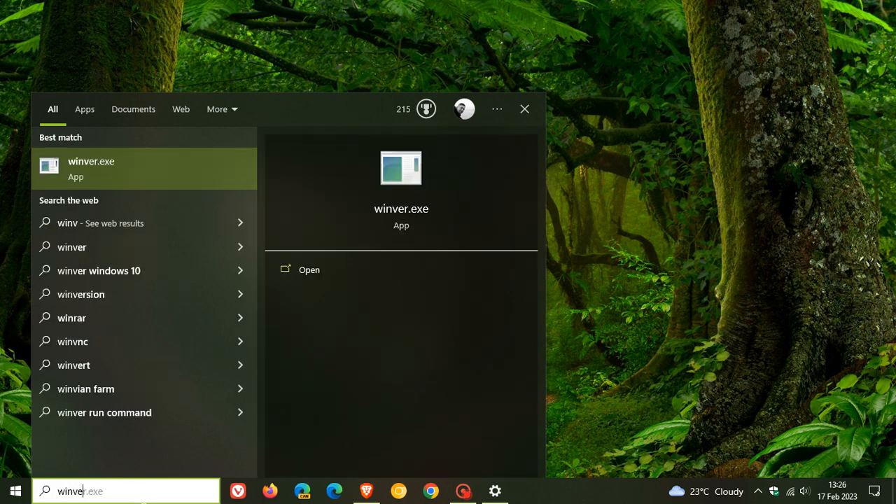
pyautogui.click(309, 270)
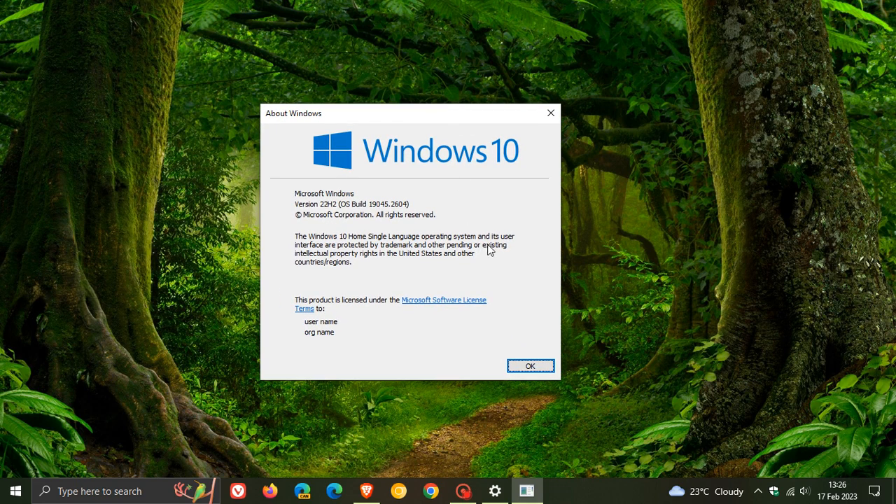
pyautogui.moveTo(385, 218)
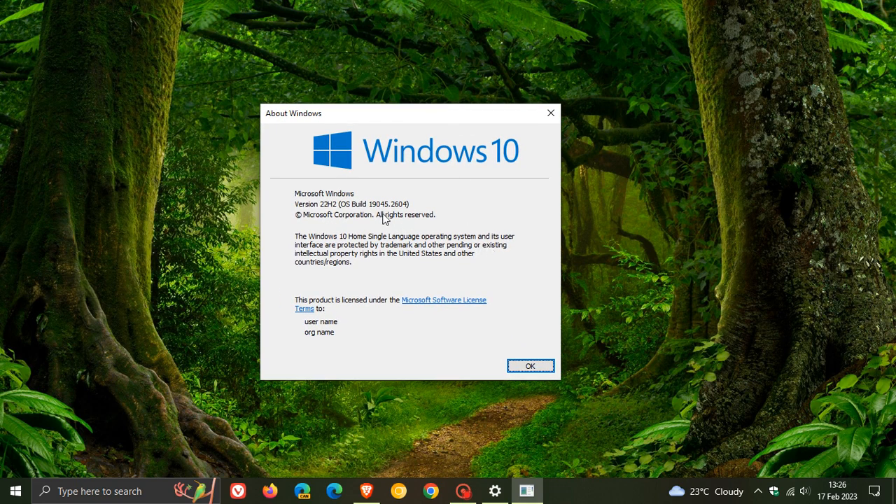
pyautogui.moveTo(406, 215)
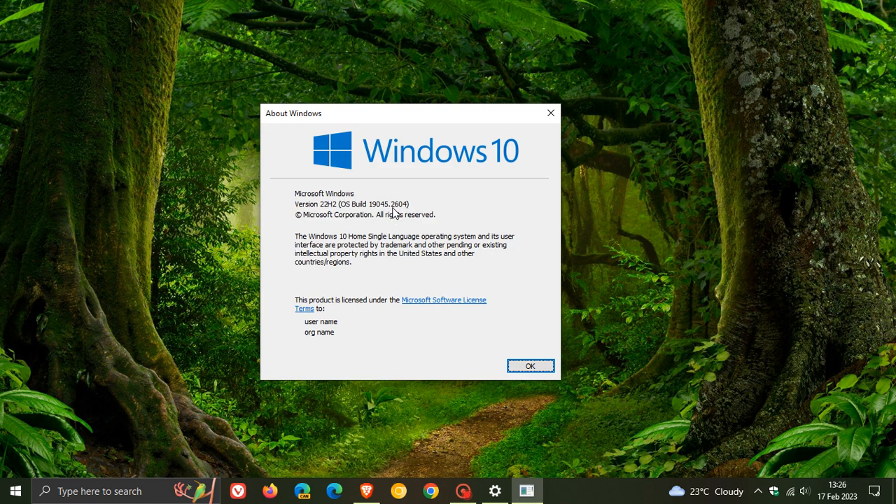
pyautogui.moveTo(429, 208)
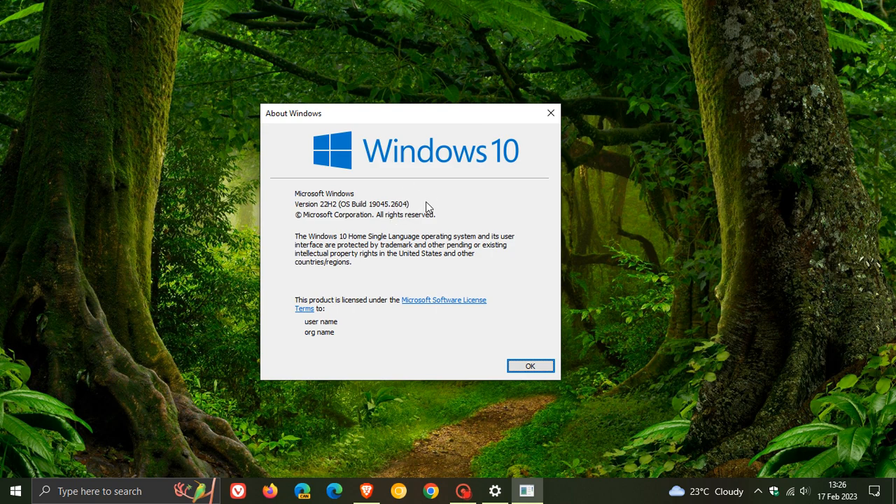
pyautogui.click(531, 365)
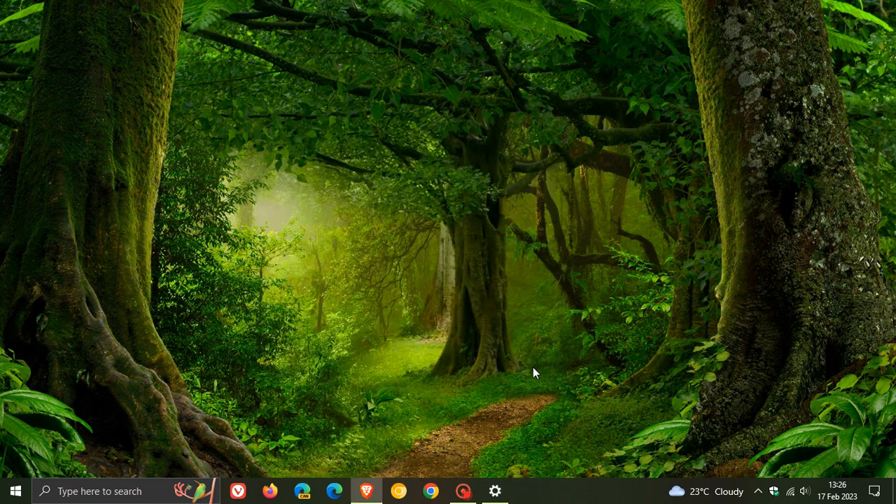
pyautogui.moveTo(542, 259)
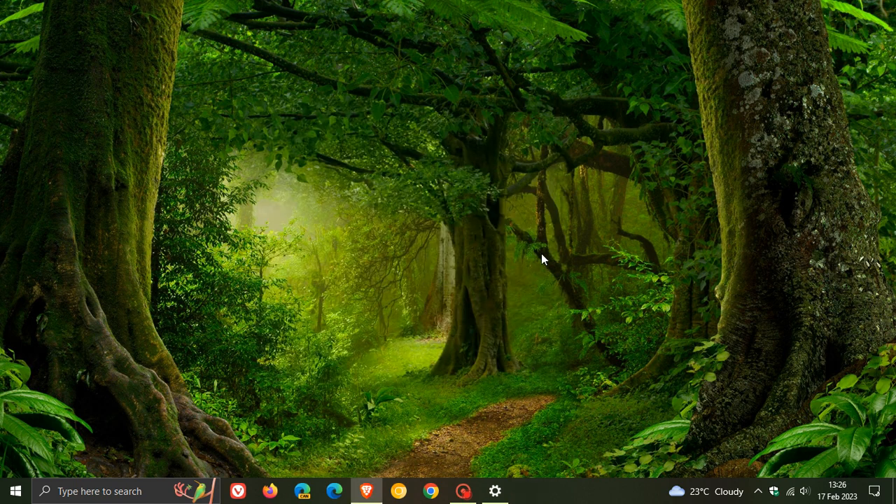
pyautogui.moveTo(542, 224)
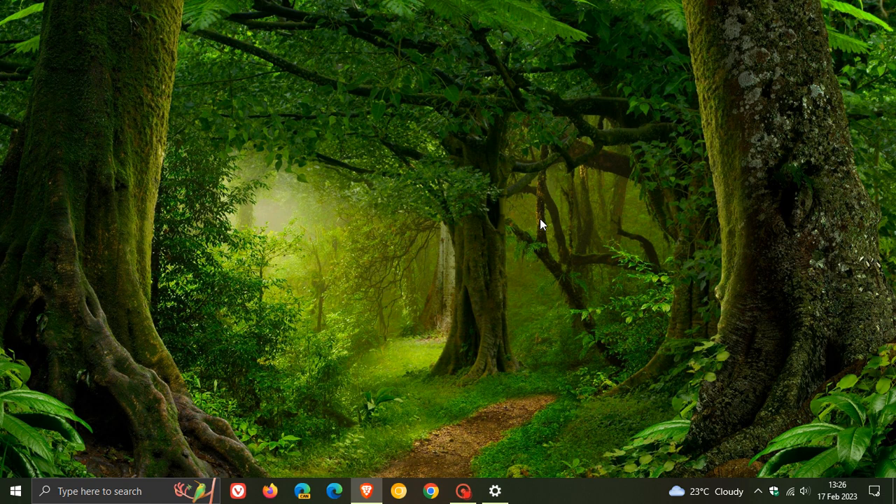
pyautogui.moveTo(633, 217)
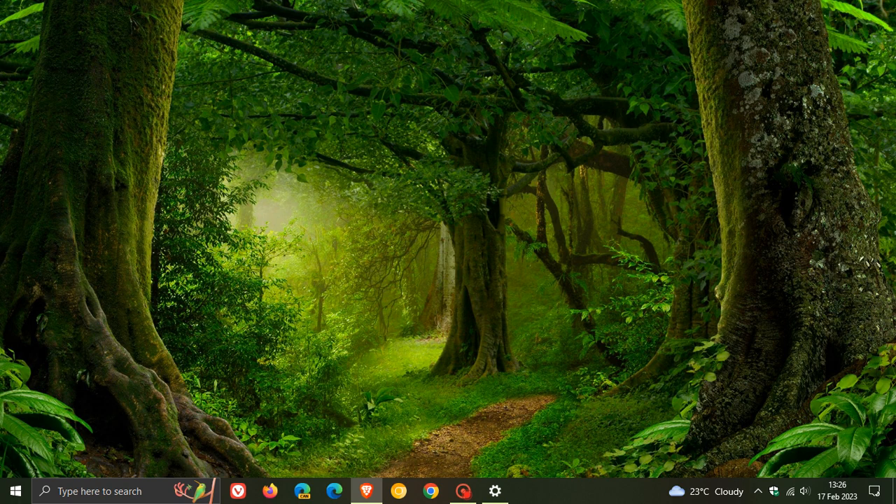
pyautogui.moveTo(657, 241)
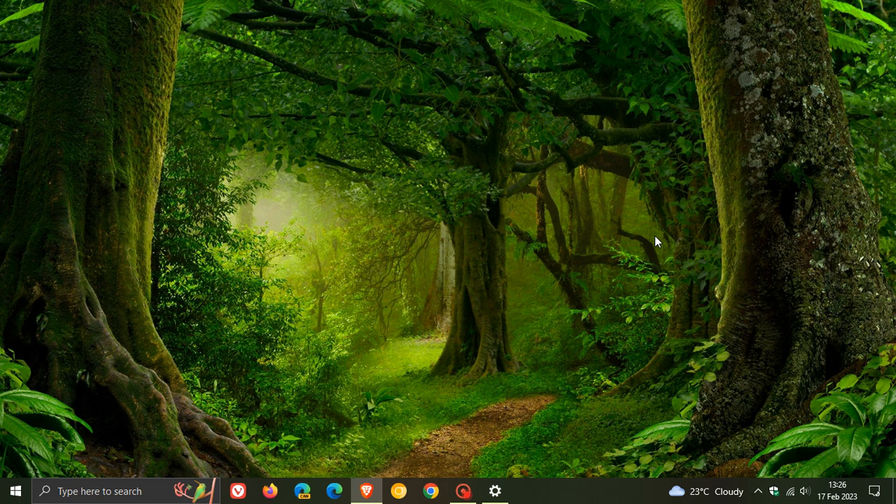
pyautogui.moveTo(530, 266)
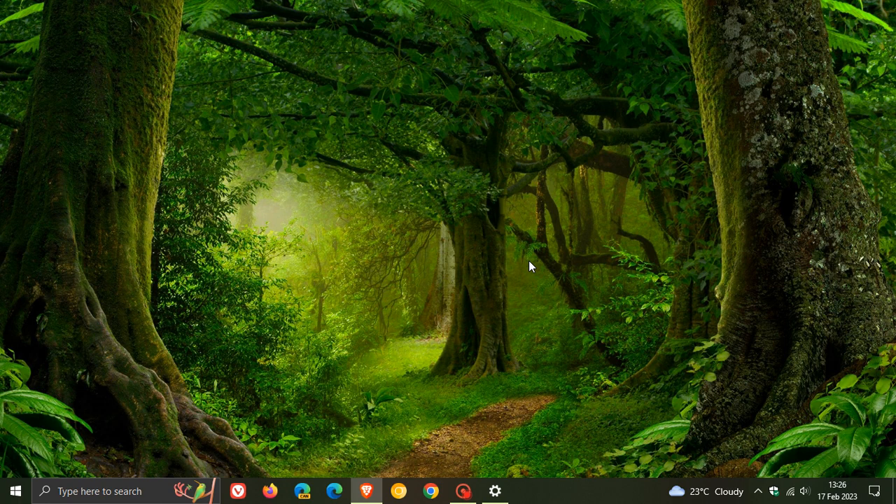
pyautogui.moveTo(579, 201)
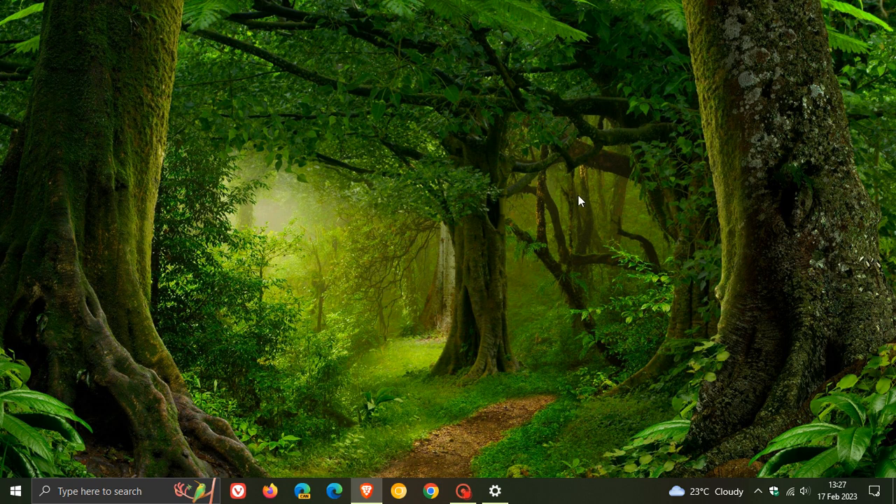
pyautogui.moveTo(563, 263)
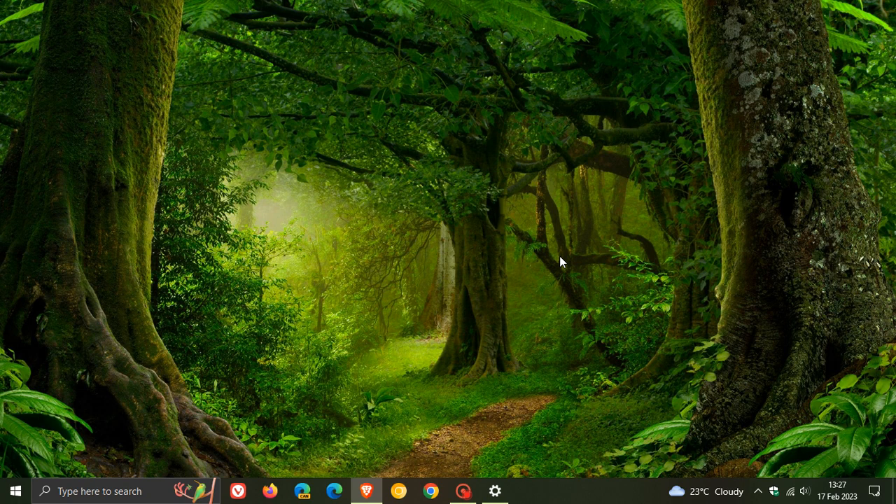
pyautogui.moveTo(723, 436)
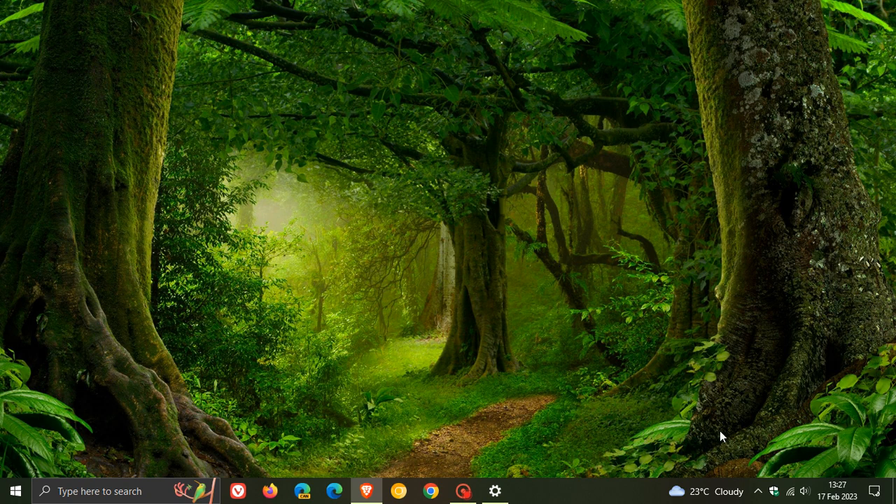
pyautogui.click(758, 491)
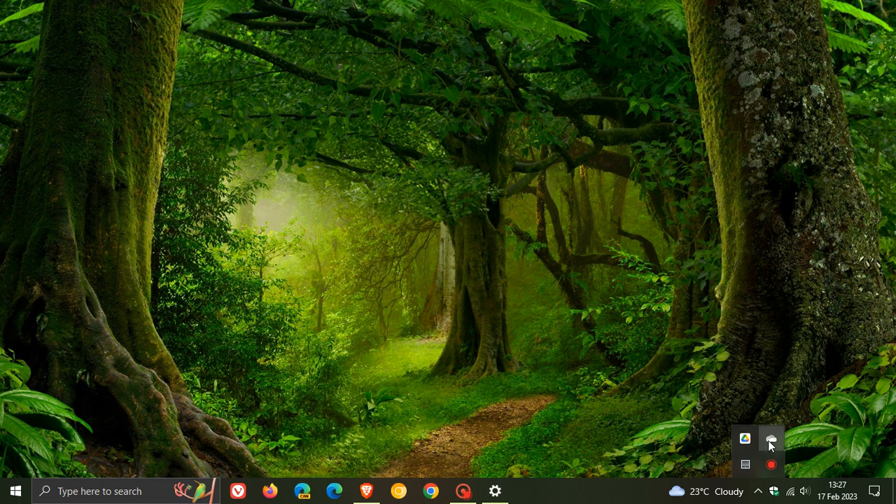
pyautogui.click(771, 439)
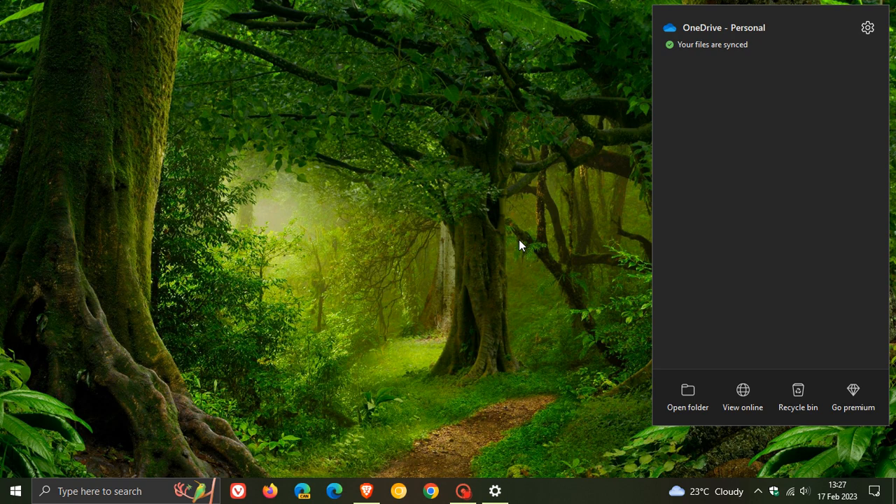
pyautogui.moveTo(543, 230)
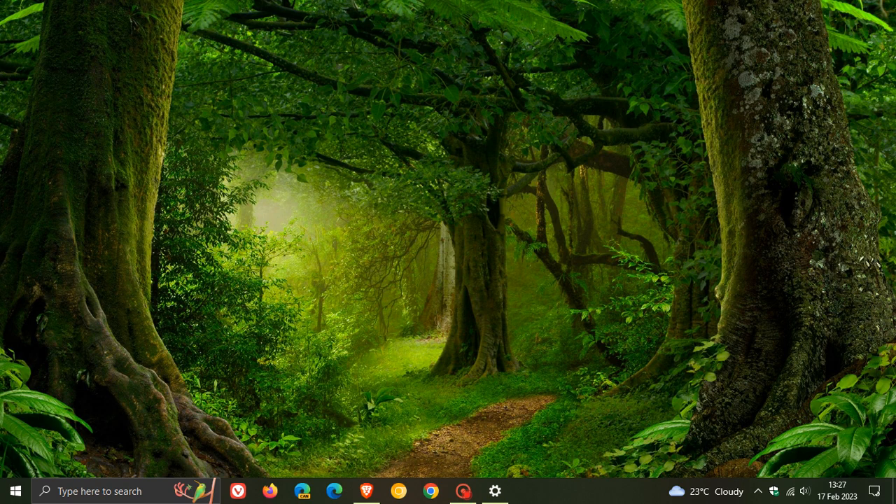
pyautogui.moveTo(510, 286)
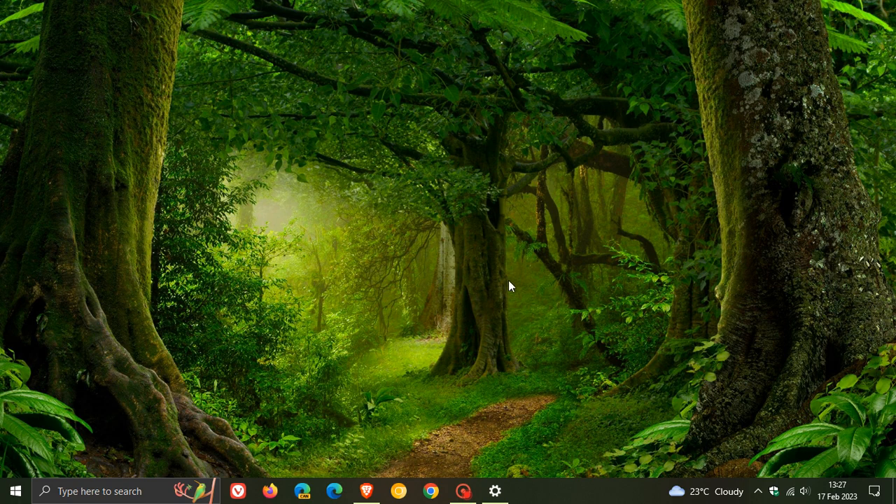
pyautogui.moveTo(522, 283)
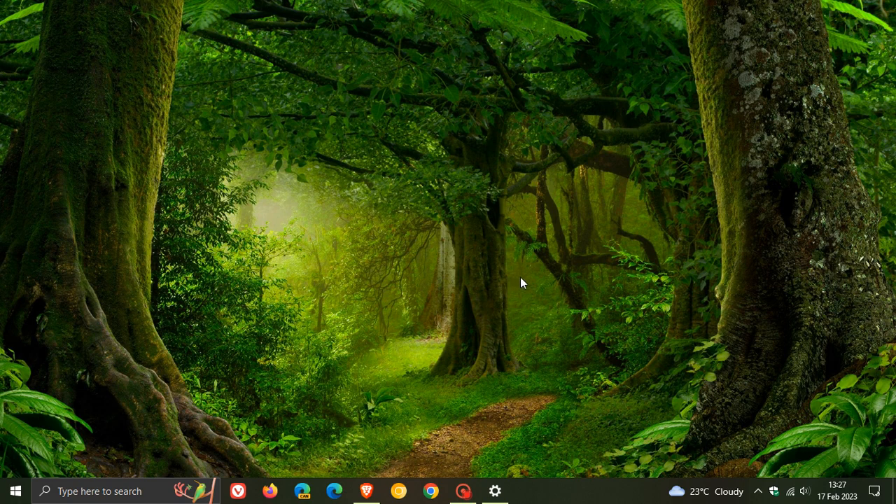
pyautogui.moveTo(414, 265)
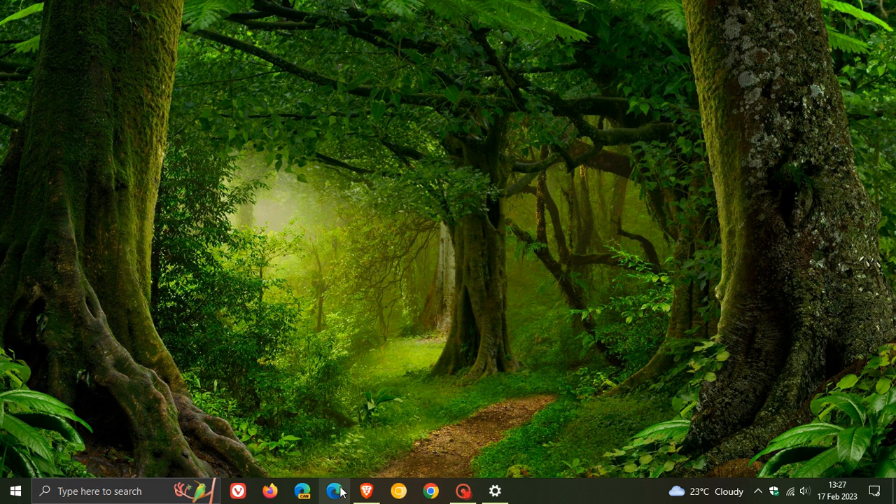
pyautogui.moveTo(536, 311)
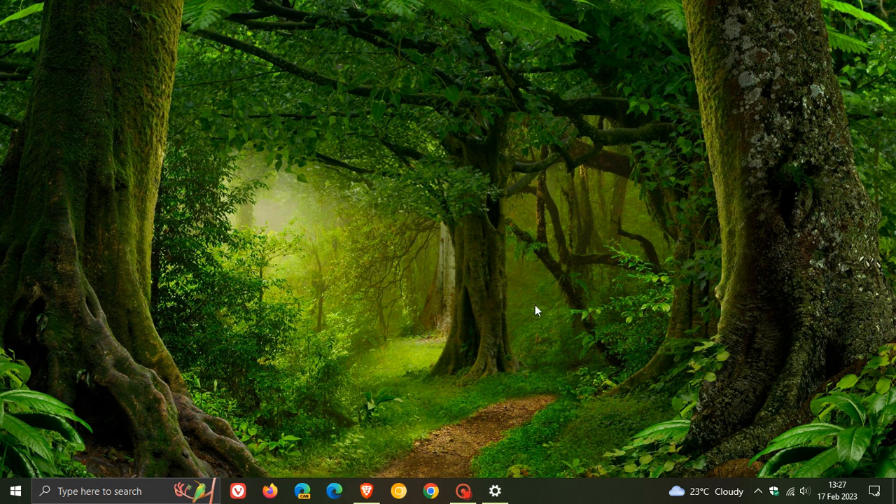
pyautogui.moveTo(565, 244)
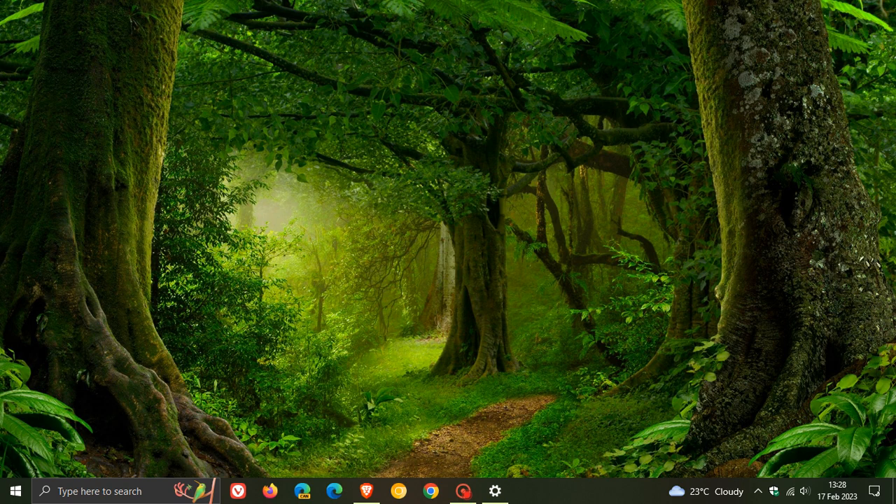
pyautogui.moveTo(643, 218)
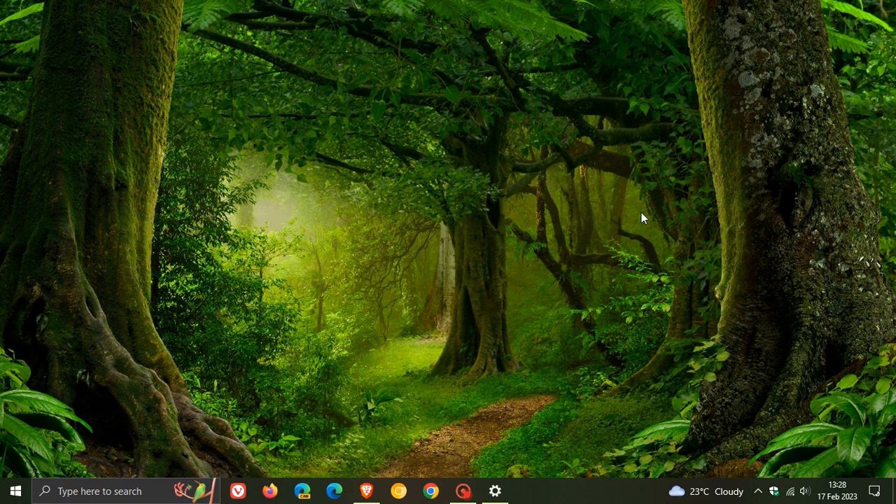
pyautogui.moveTo(595, 230)
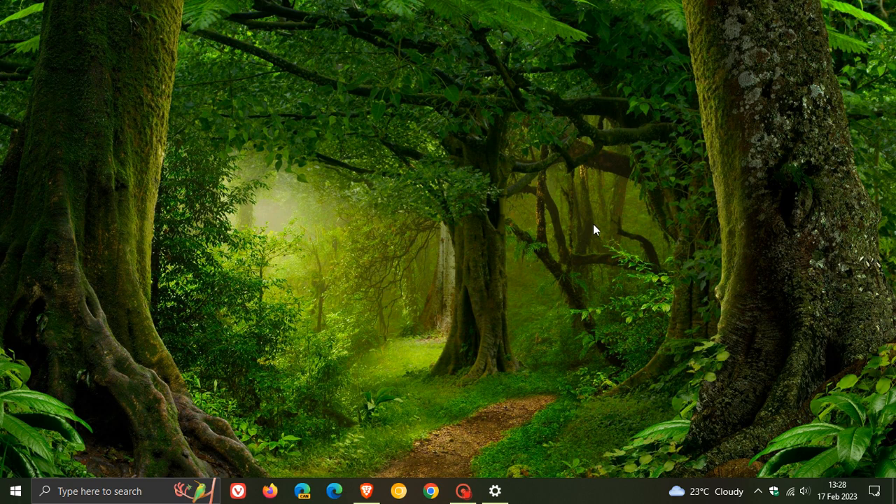